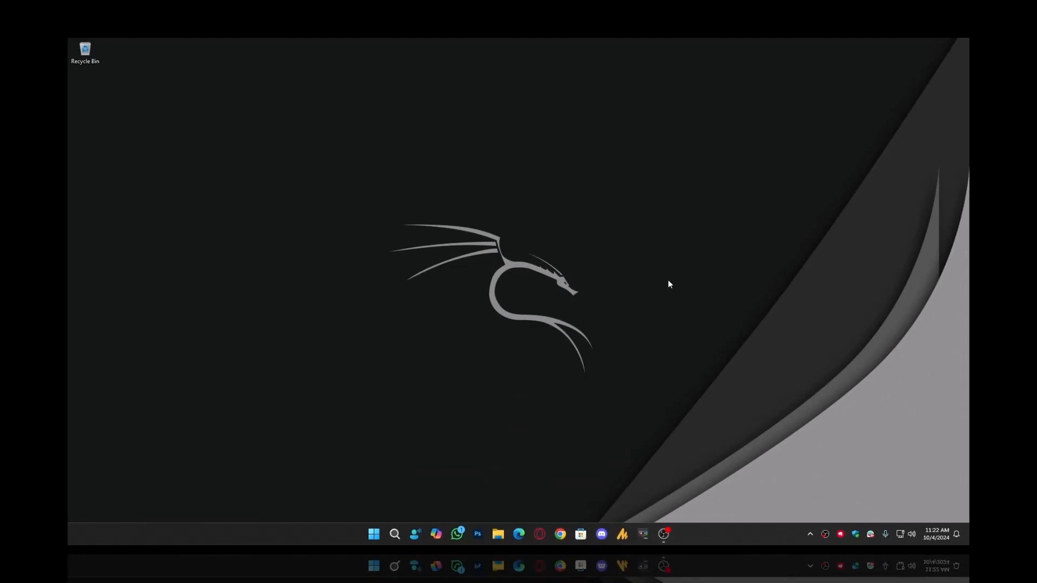
pyautogui.moveTo(584, 422)
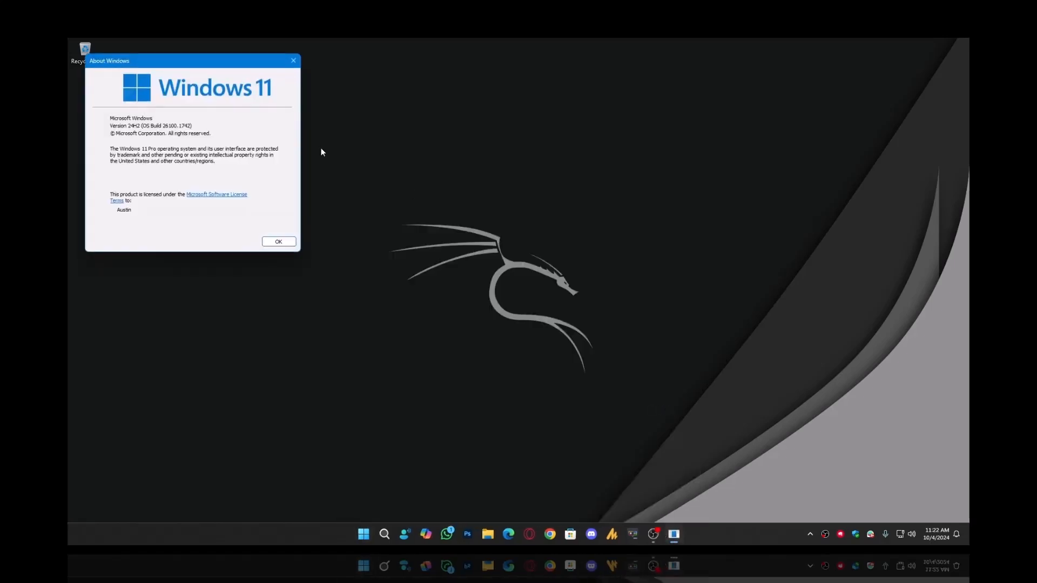
# Close the version information window and reach Control Panel > Hardware and Sound > Sound recording devices
pyautogui.moveTo(192, 61); pyautogui.dragTo(548, 155)
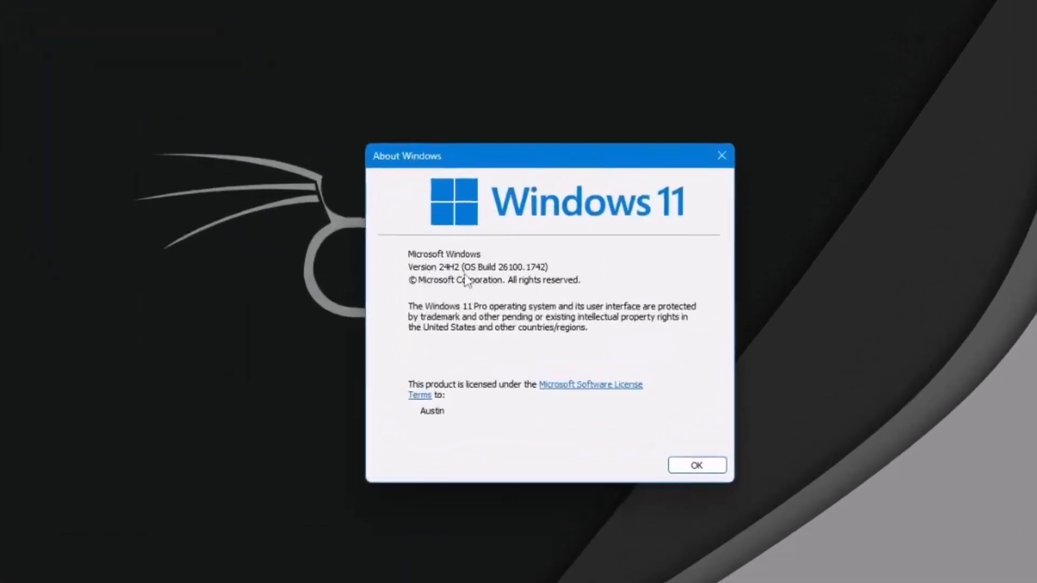
pyautogui.moveTo(480, 279)
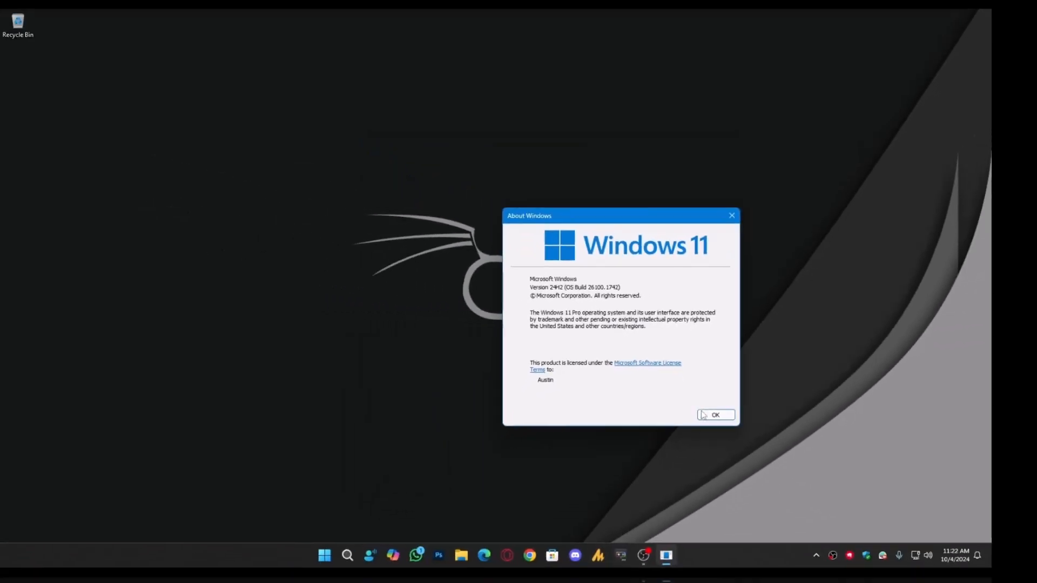
pyautogui.click(714, 415)
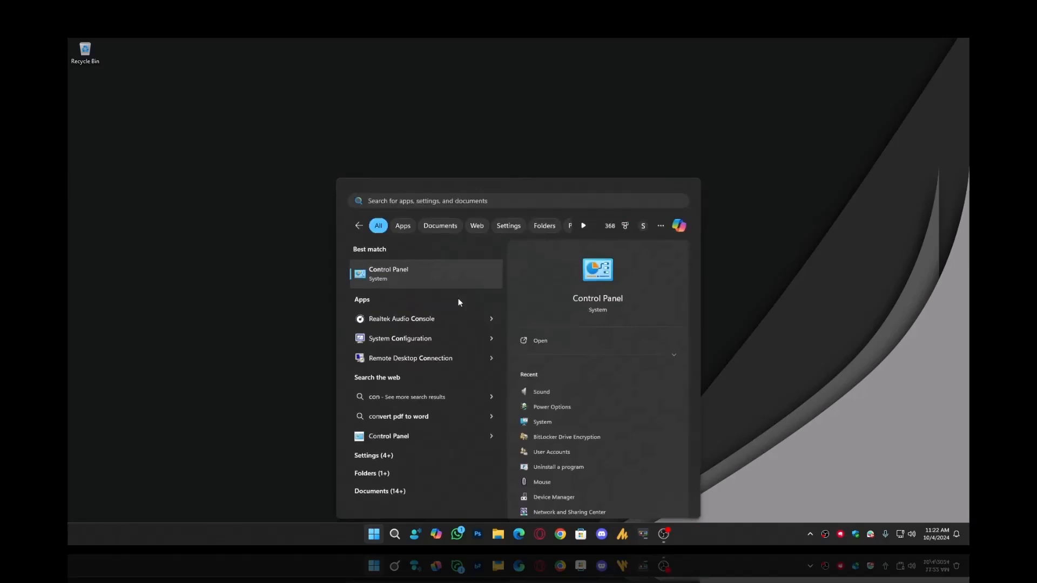
pyautogui.click(389, 273)
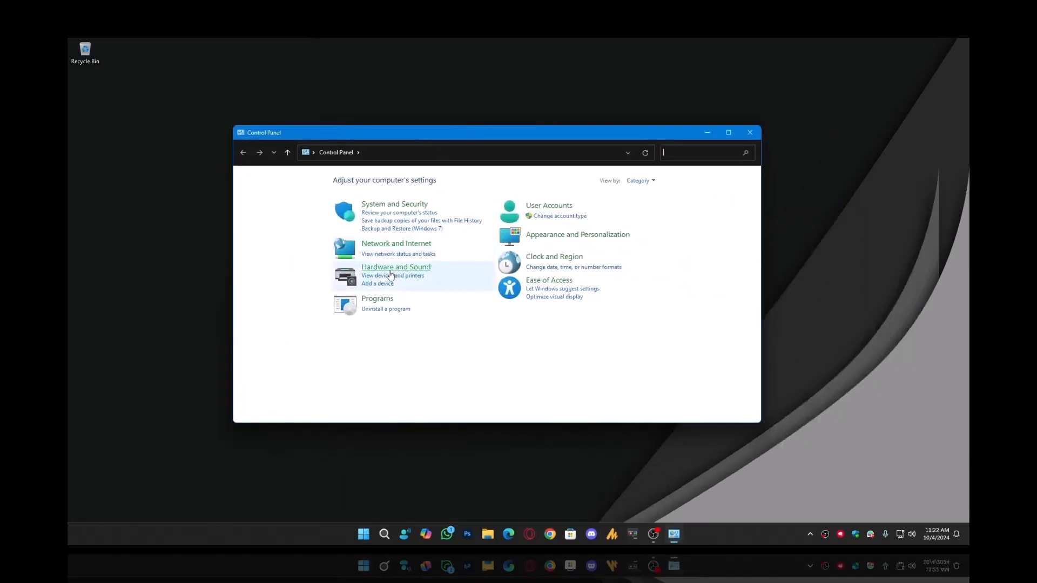
pyautogui.click(396, 266)
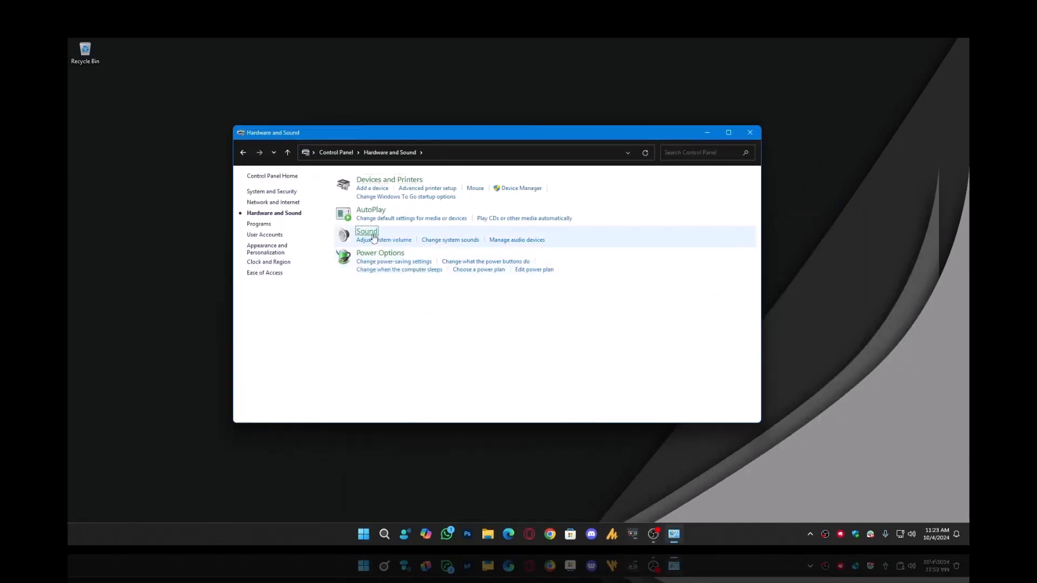
pyautogui.click(367, 231)
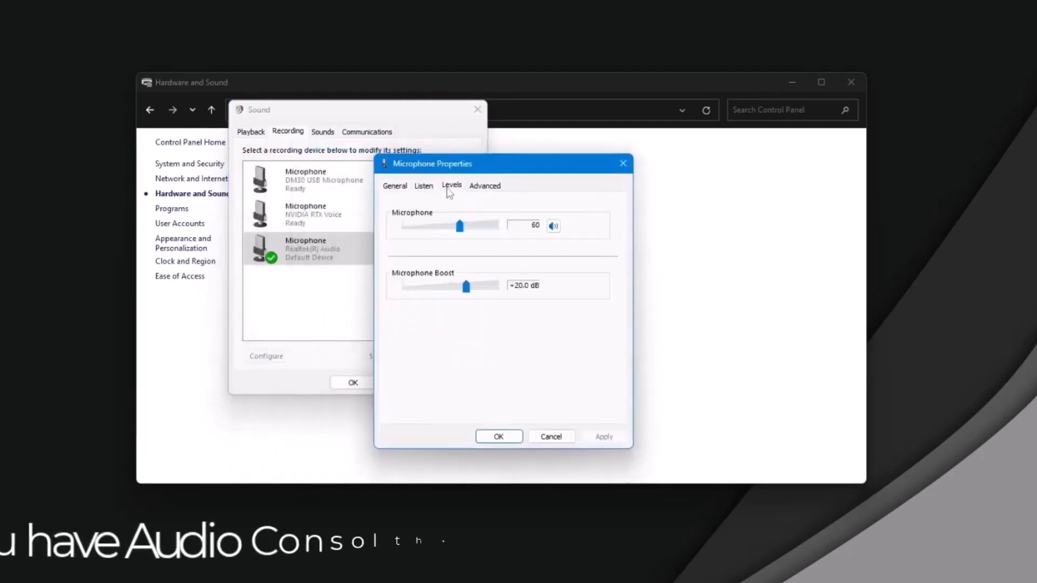
# Set the Realtek microphone level to 100 with +10.0 dB boost and confirm the sound dialogs
pyautogui.moveTo(460, 226); pyautogui.dragTo(498, 226)
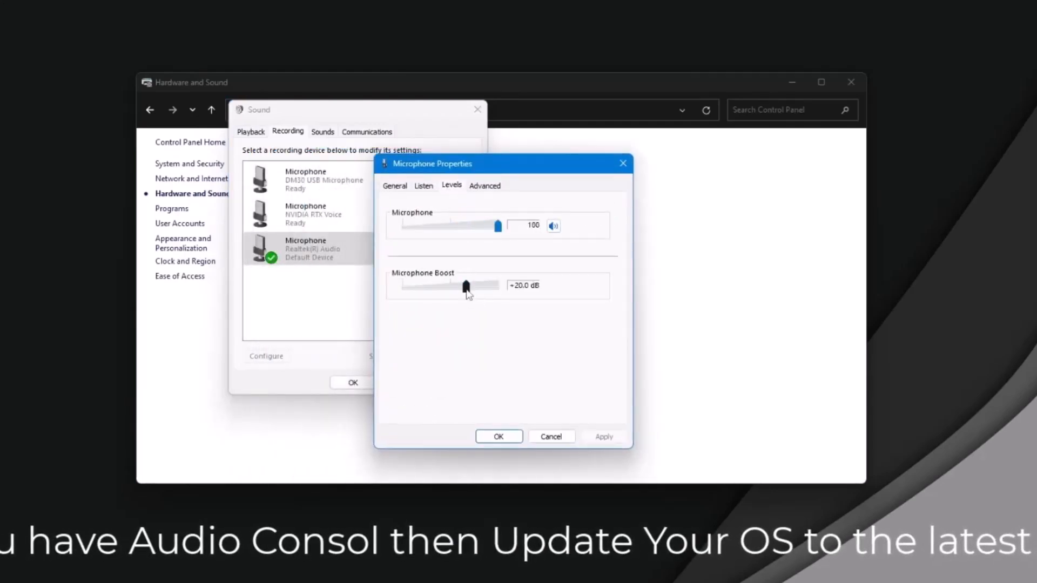
pyautogui.moveTo(464, 285); pyautogui.dragTo(434, 285)
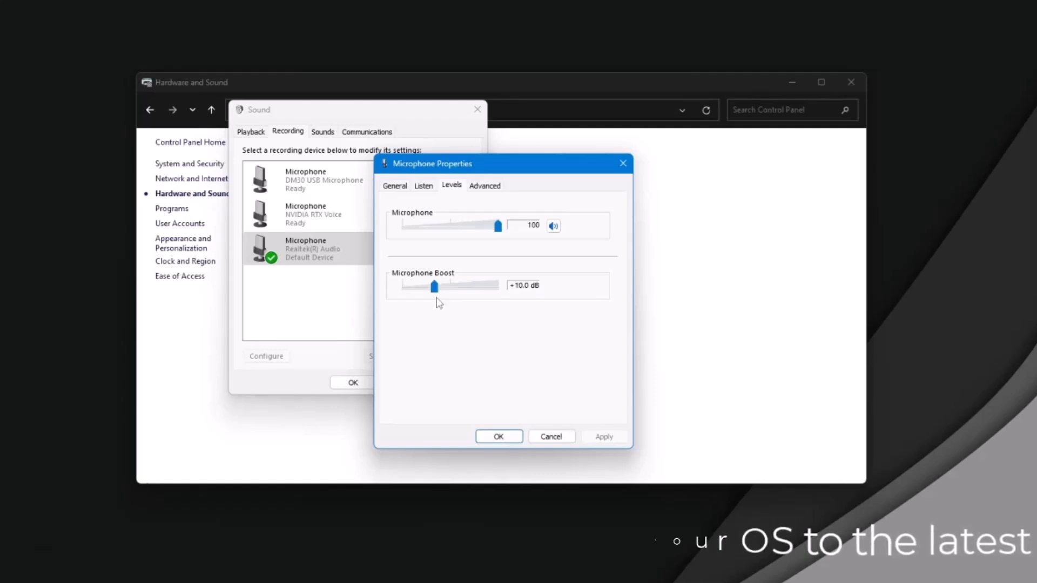
pyautogui.click(498, 437)
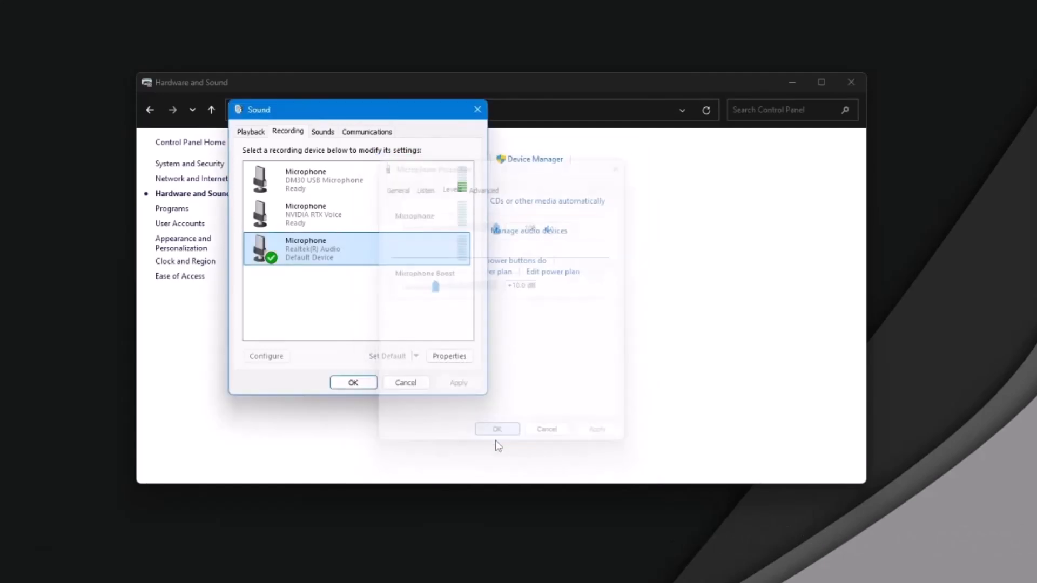
pyautogui.click(497, 429)
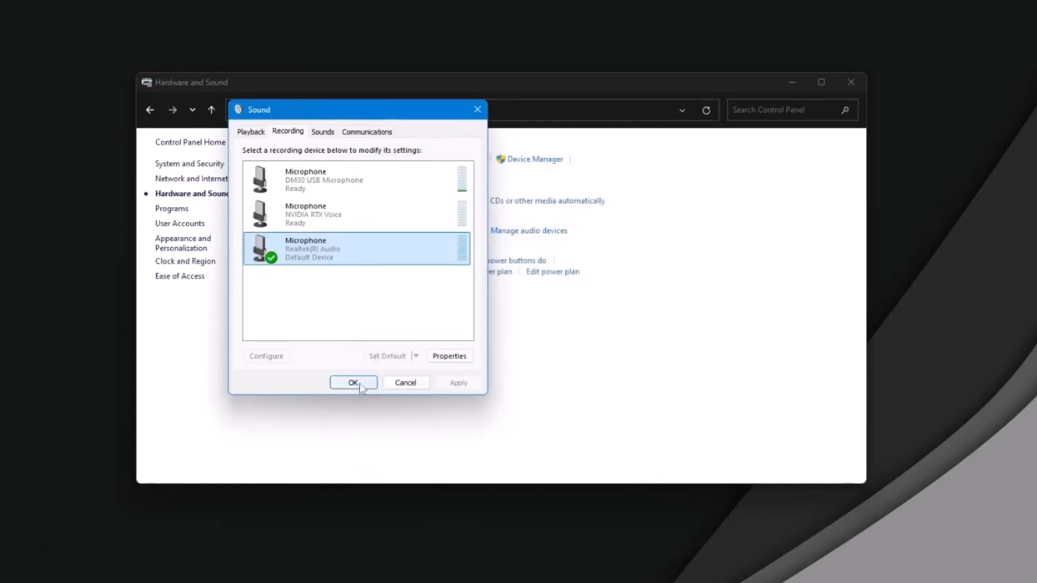
pyautogui.click(352, 383)
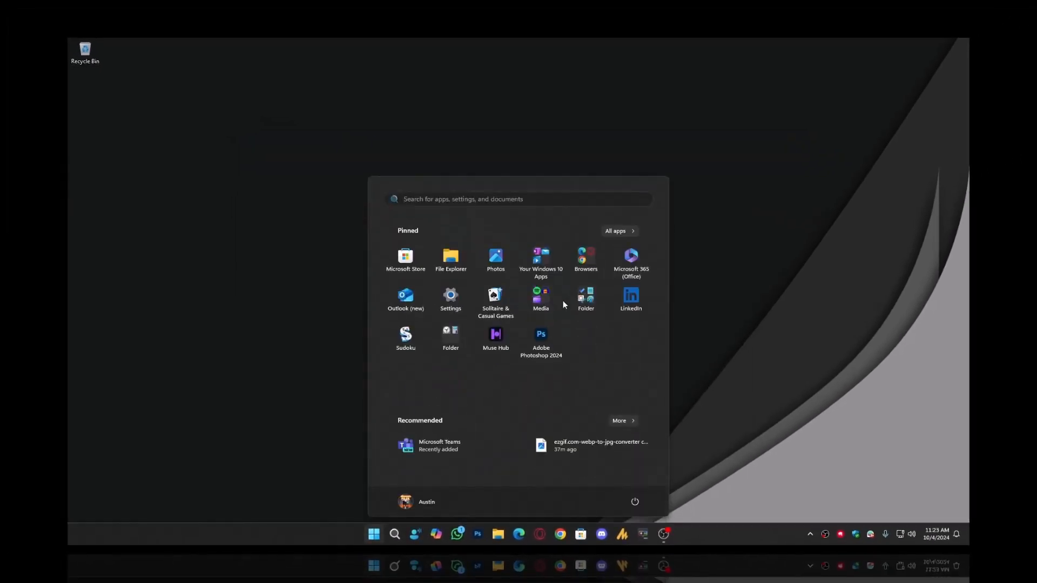
# Search Start for 'realtek Audio Console' and launch the Best match result
pyautogui.write('ret')
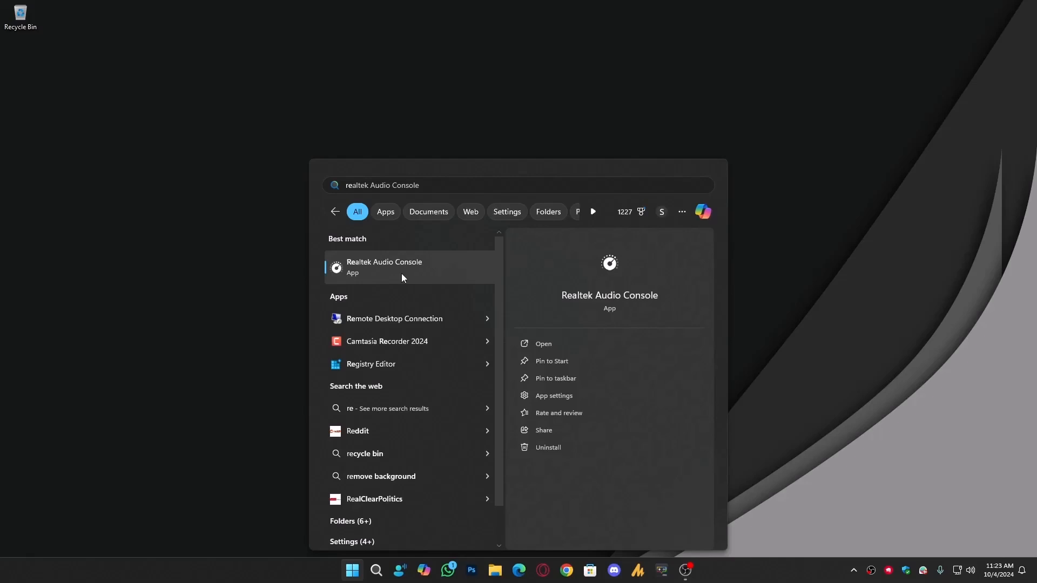
pyautogui.moveTo(388, 272)
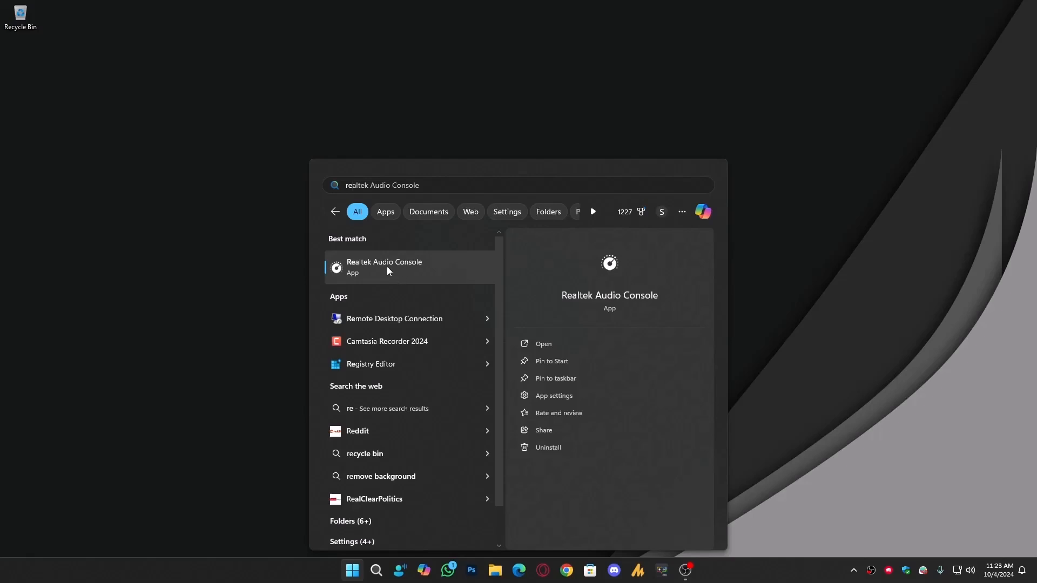
pyautogui.click(385, 267)
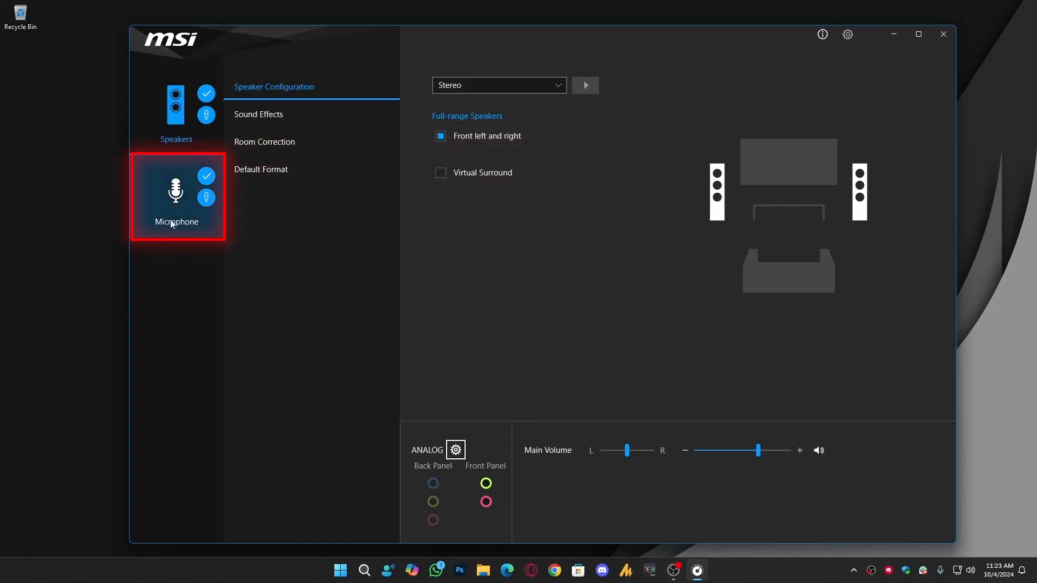
# In the Microphone section enable Noise Suppression, leaving Acoustic Echo Cancellation unticked after trying it
pyautogui.click(176, 192)
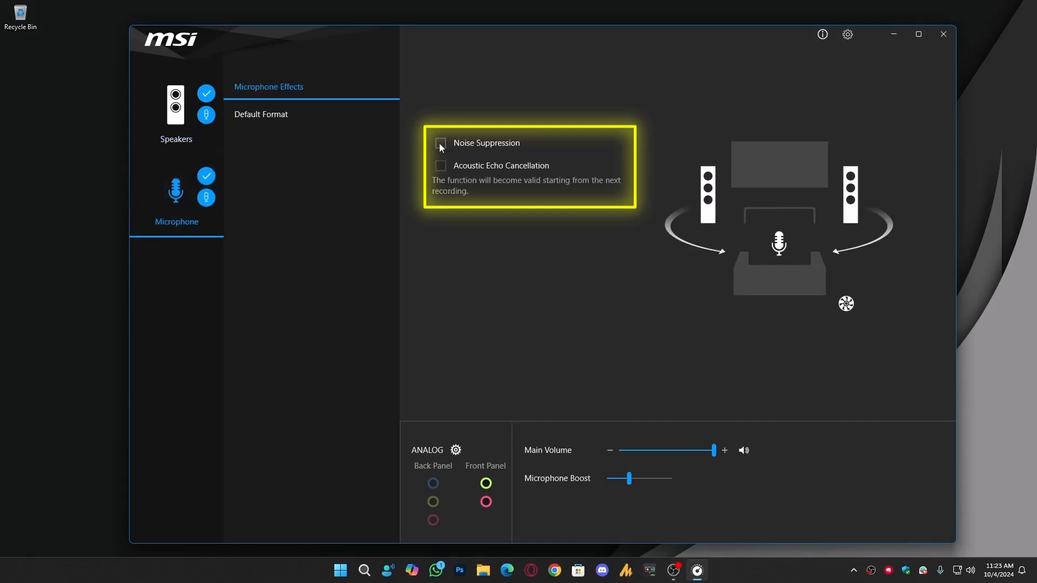
pyautogui.click(439, 143)
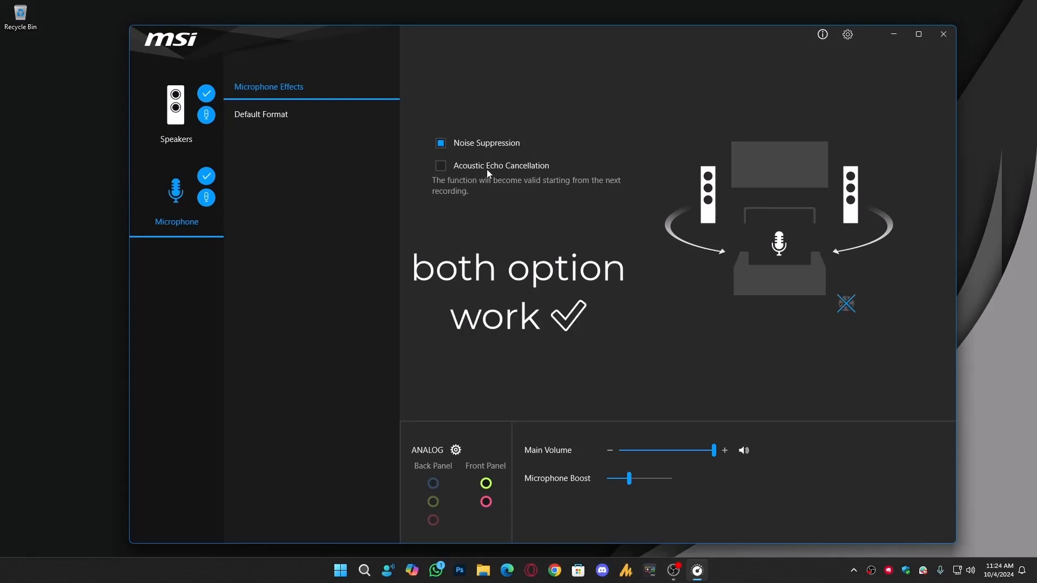
pyautogui.click(440, 165)
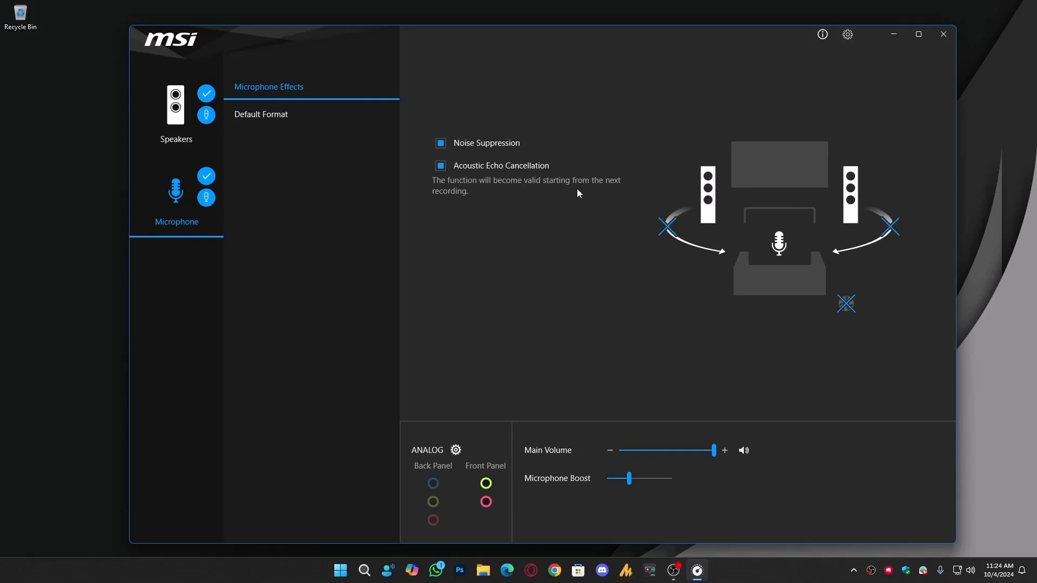
pyautogui.moveTo(485, 188)
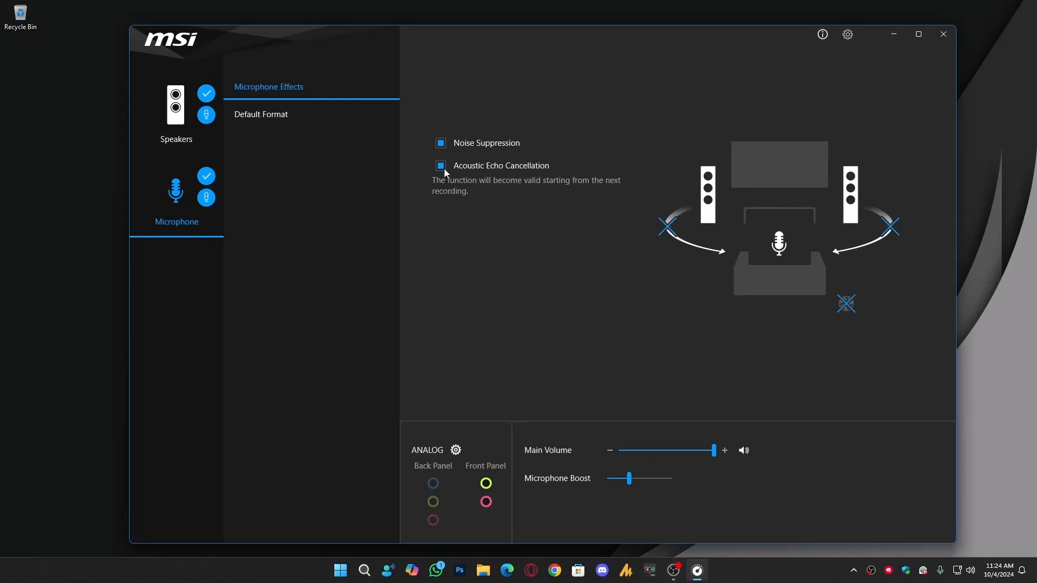
pyautogui.click(439, 165)
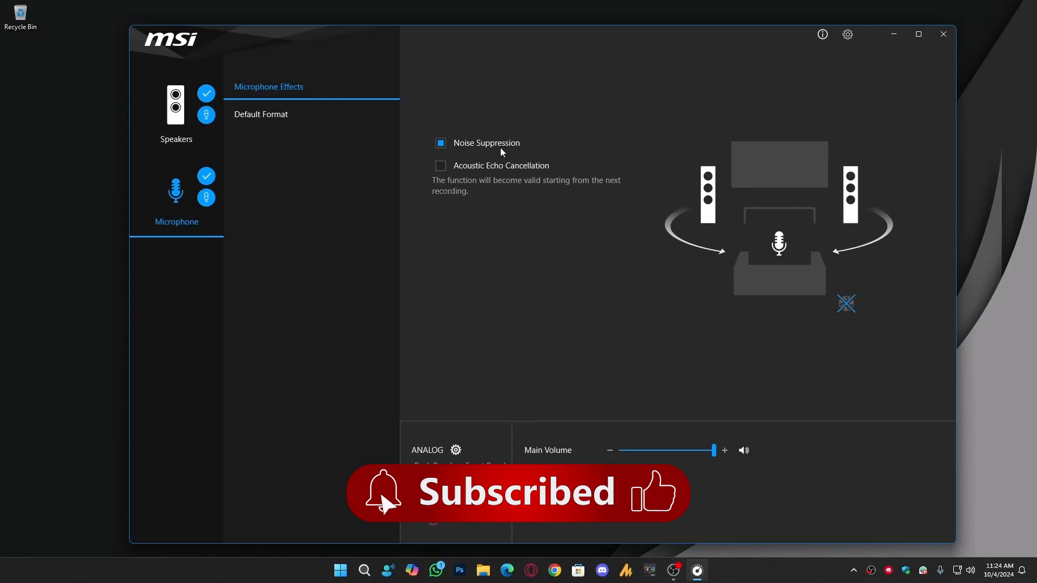
pyautogui.click(943, 33)
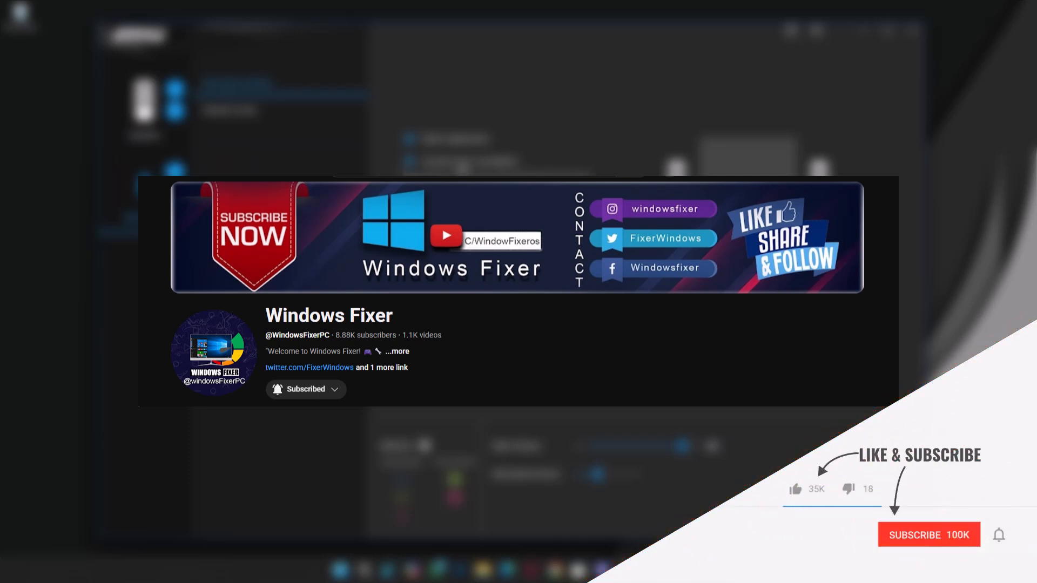
pyautogui.moveTo(849, 531)
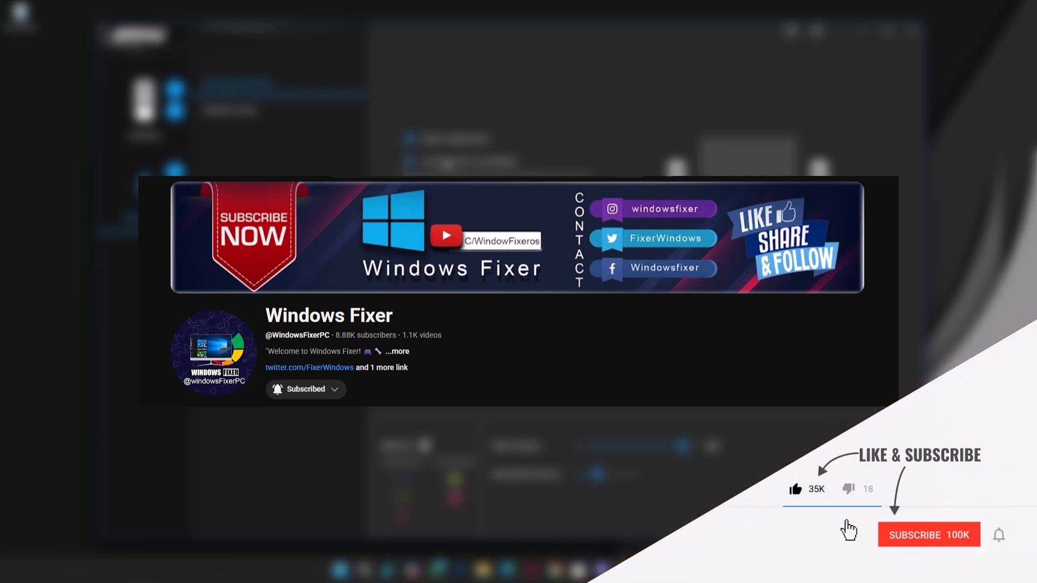
pyautogui.click(928, 534)
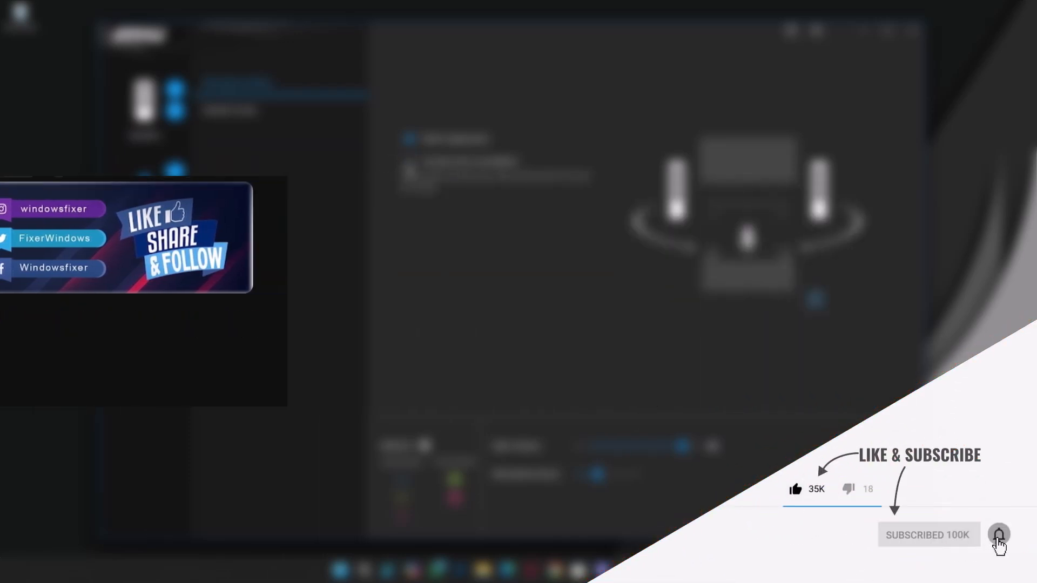